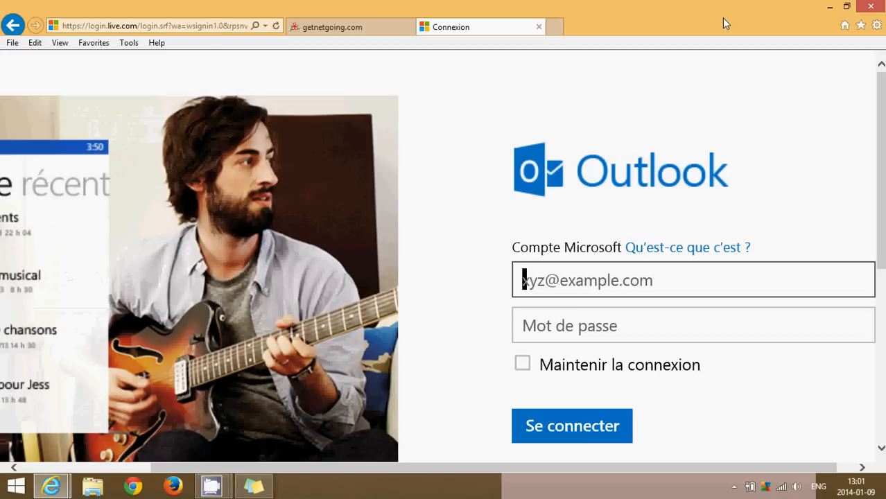
mouse_move(774, 127)
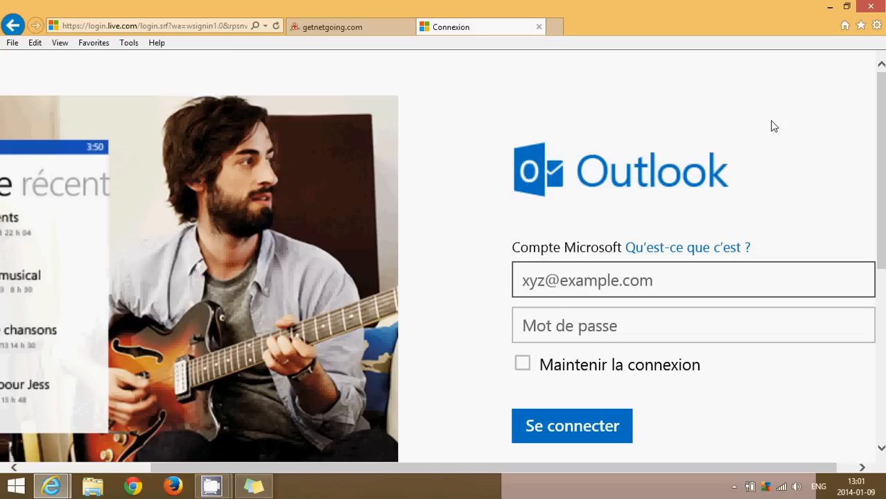
- Switch to the getnetgoing.com tab showing the 'cannot display the webpage' error image
left_click(603, 280)
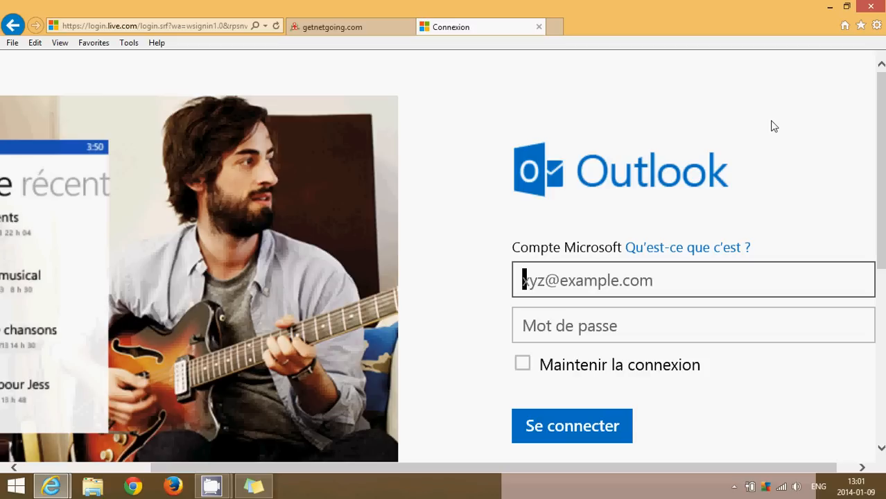
mouse_move(349, 26)
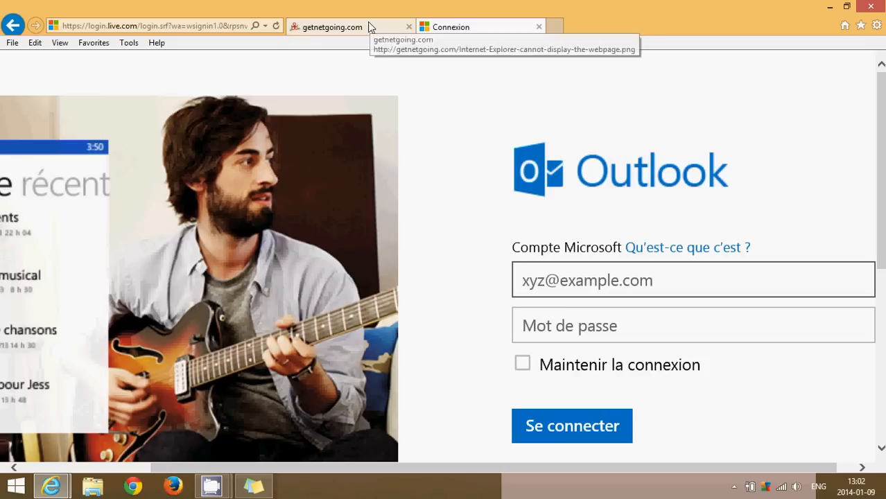
left_click(332, 26)
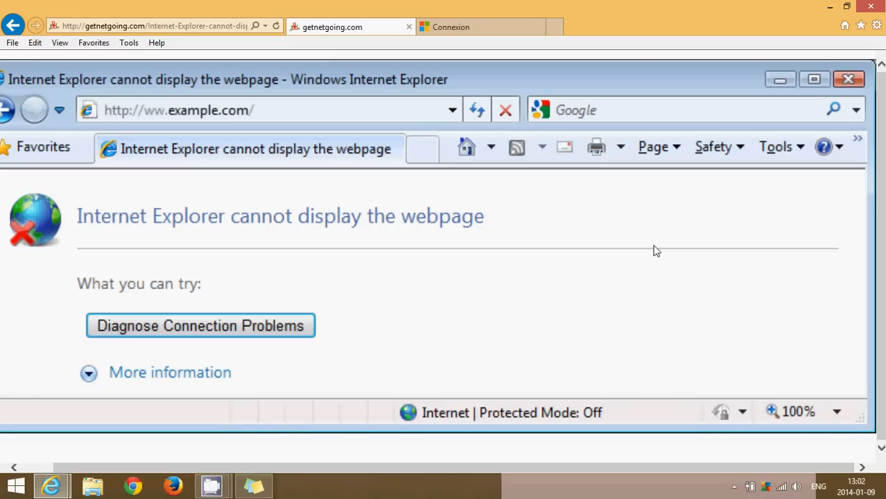
mouse_move(757, 29)
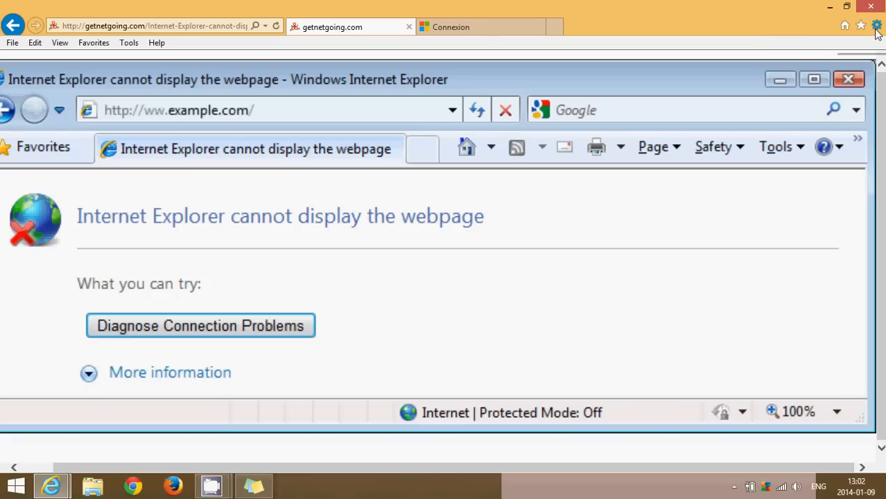
mouse_move(35, 42)
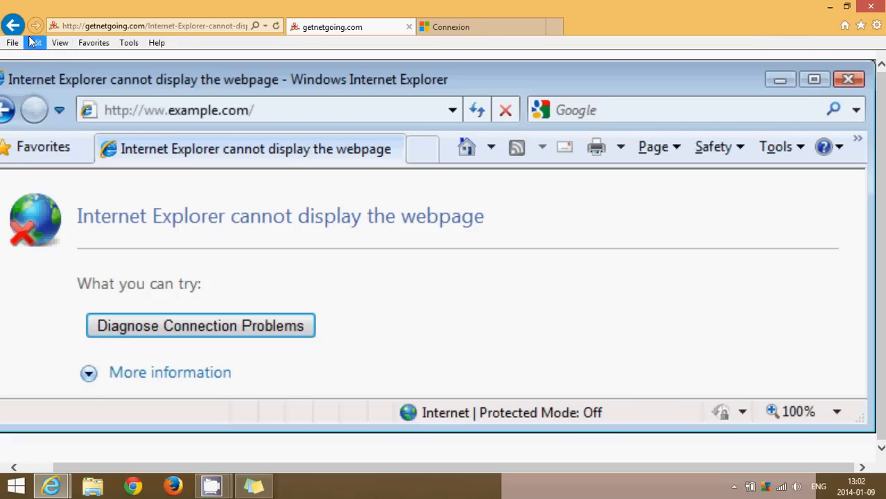
mouse_move(155, 41)
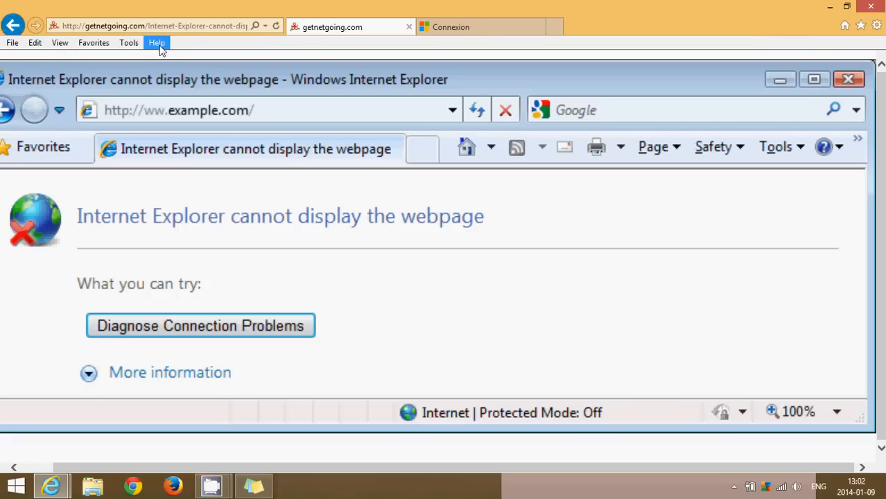
left_click(157, 42)
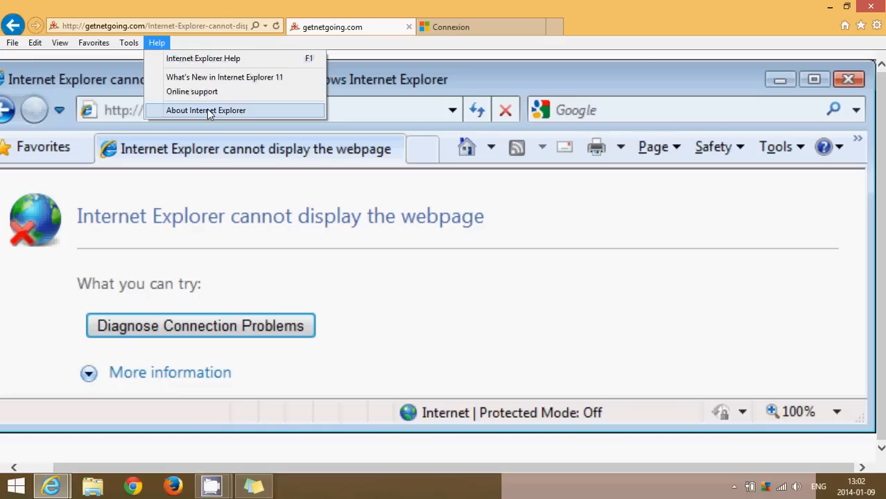
left_click(205, 111)
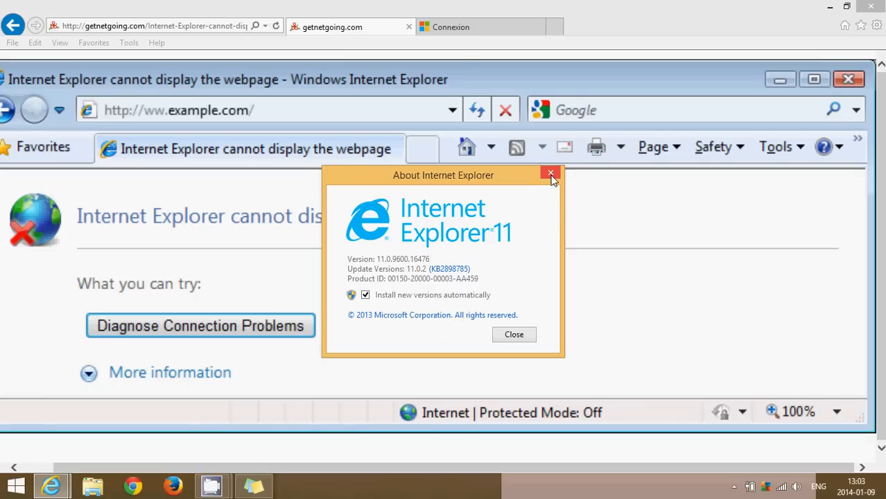
mouse_move(551, 172)
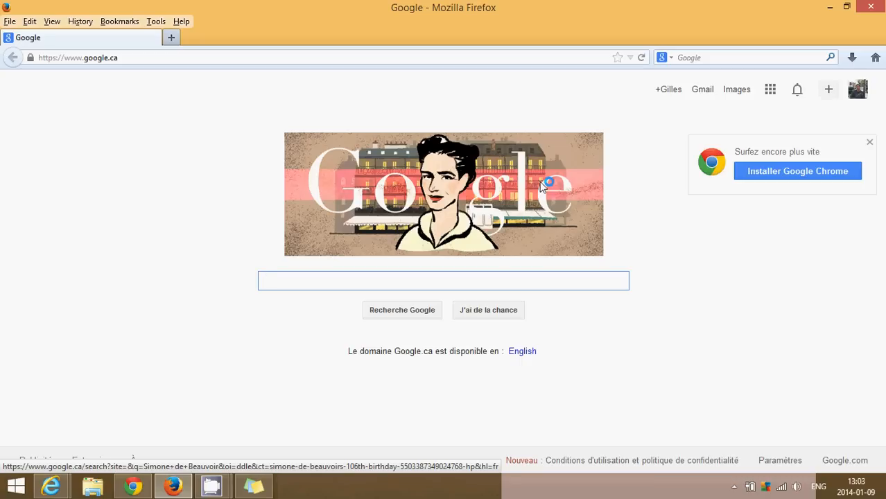
- Switch to Mozilla Firefox showing the google.ca home page
left_click(444, 281)
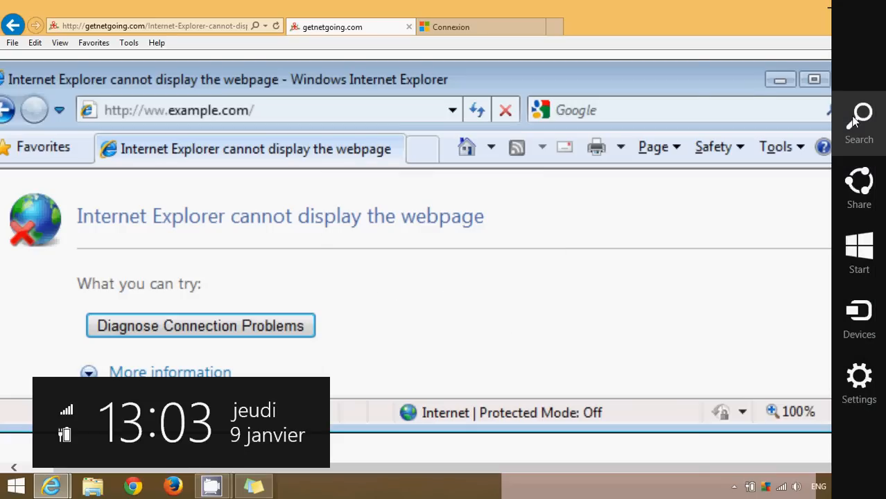
type("update")
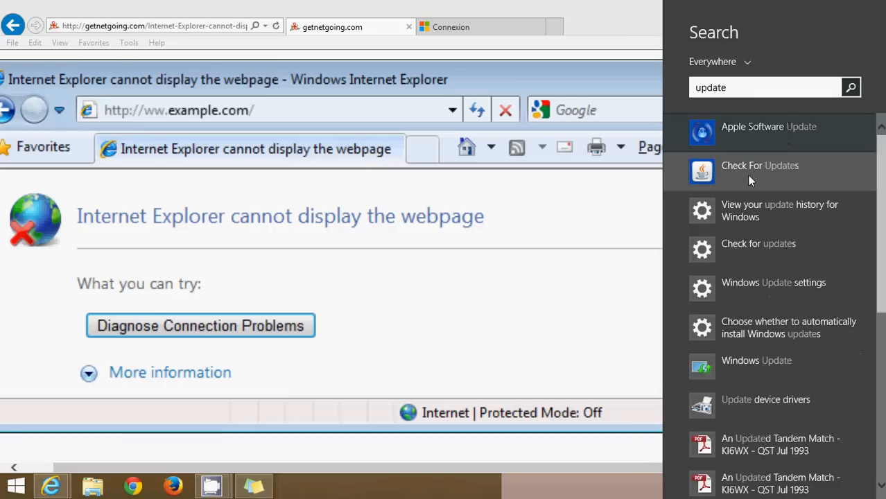
mouse_move(760, 283)
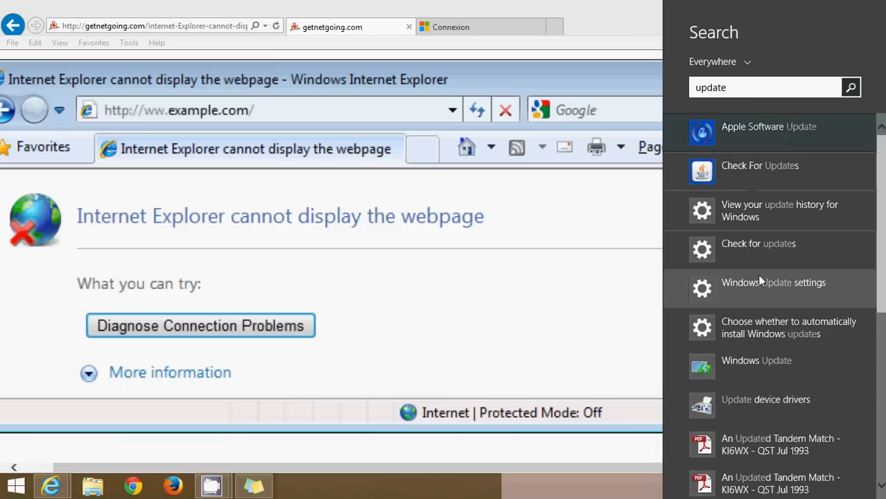
mouse_move(754, 374)
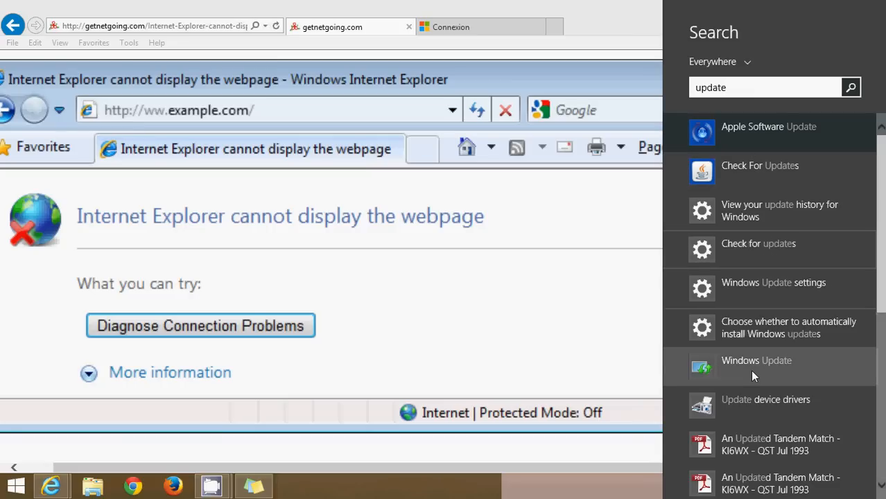
left_click(758, 361)
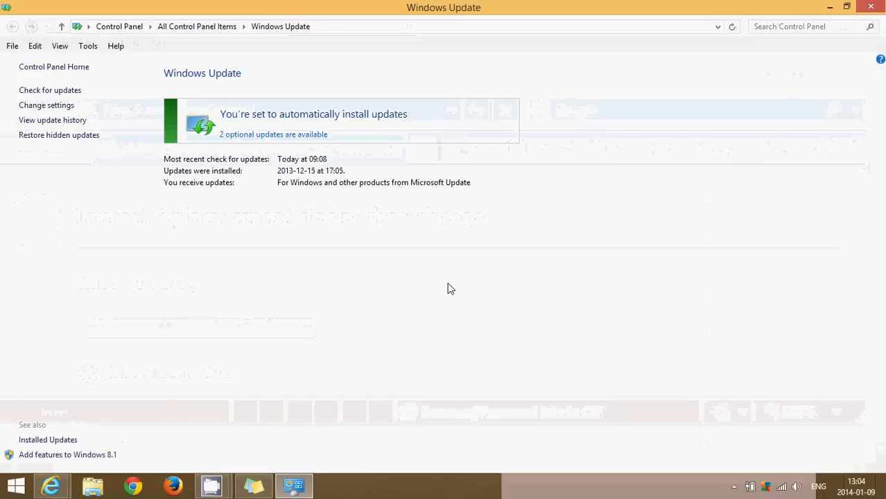
mouse_move(200, 349)
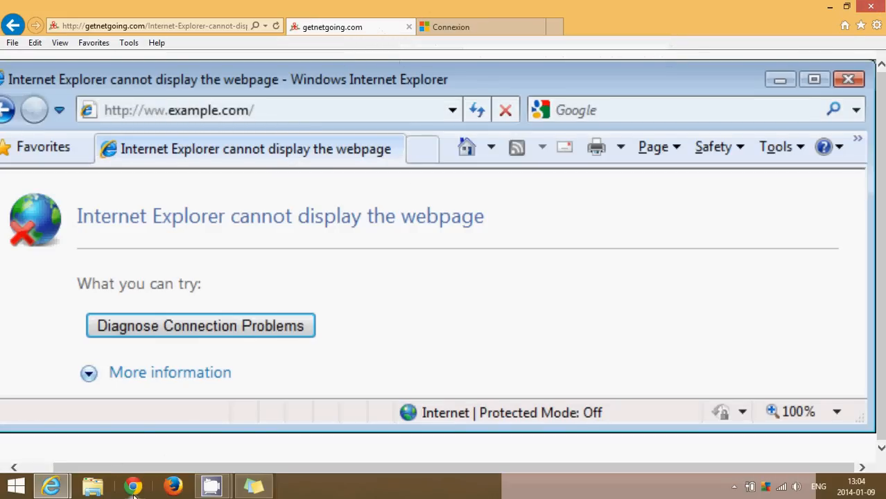
- In Chrome, search Google for 'ie 9 download'
left_click(133, 486)
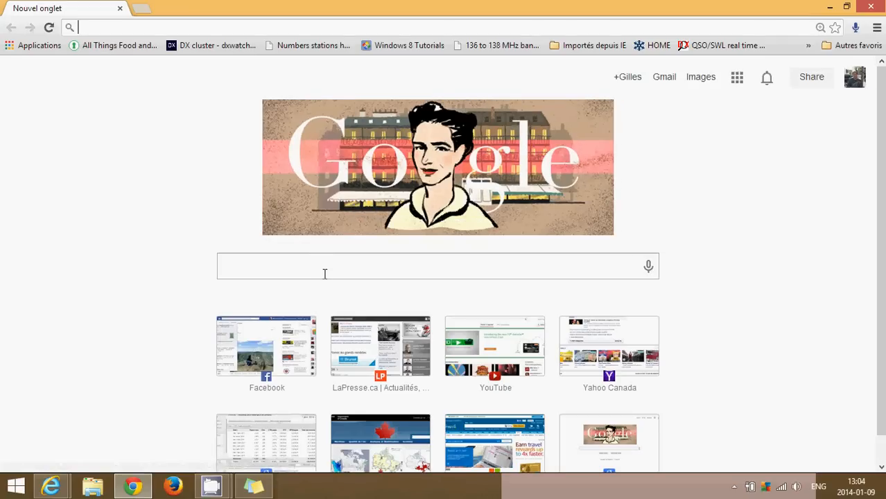
left_click(437, 266)
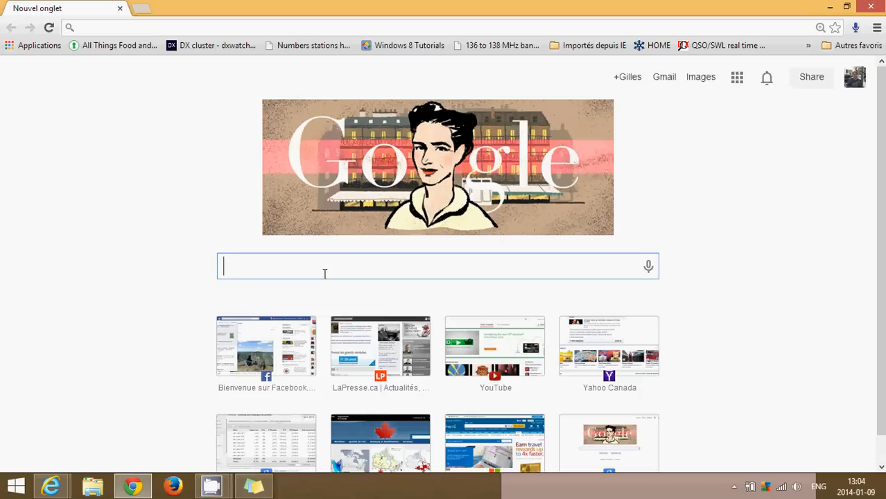
type("ie 9")
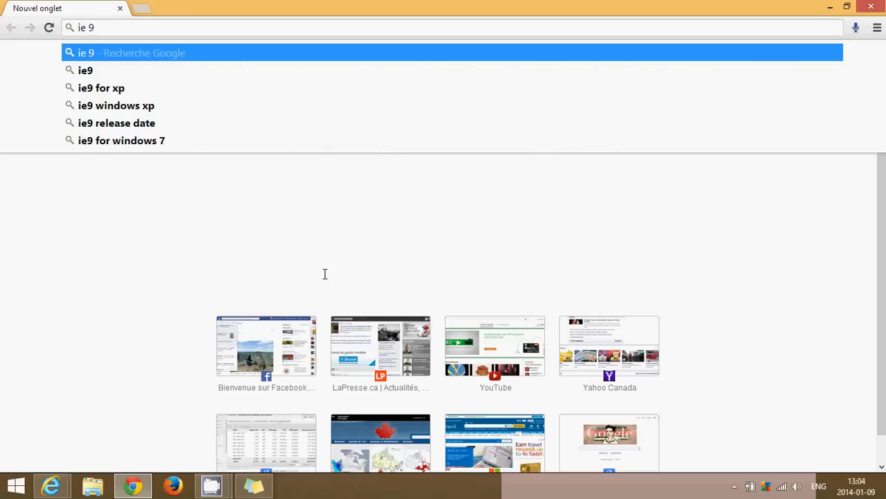
type("d")
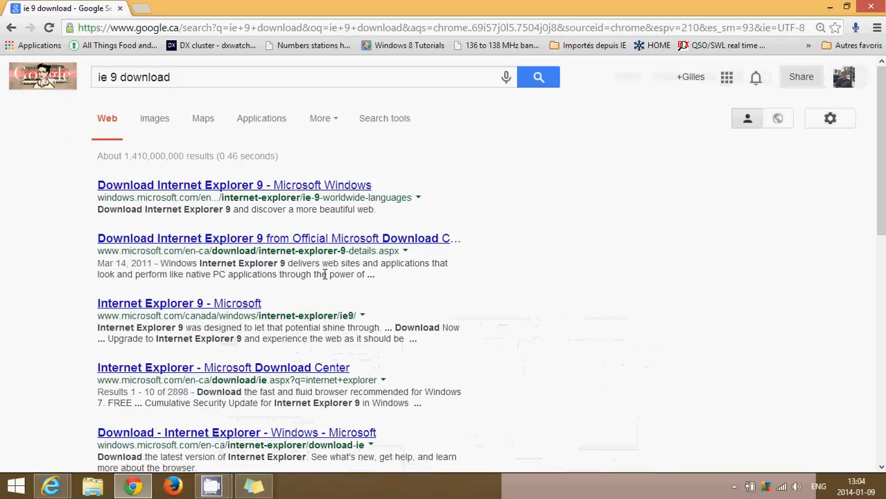
mouse_move(250, 186)
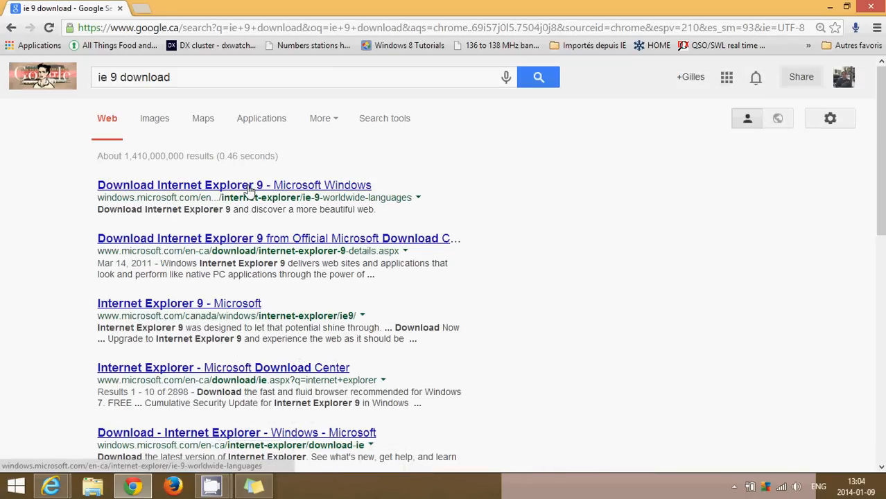
- Open Microsoft's Download Internet Explorer 9 result and check the 'Select your version' choices in the language list
left_click(233, 186)
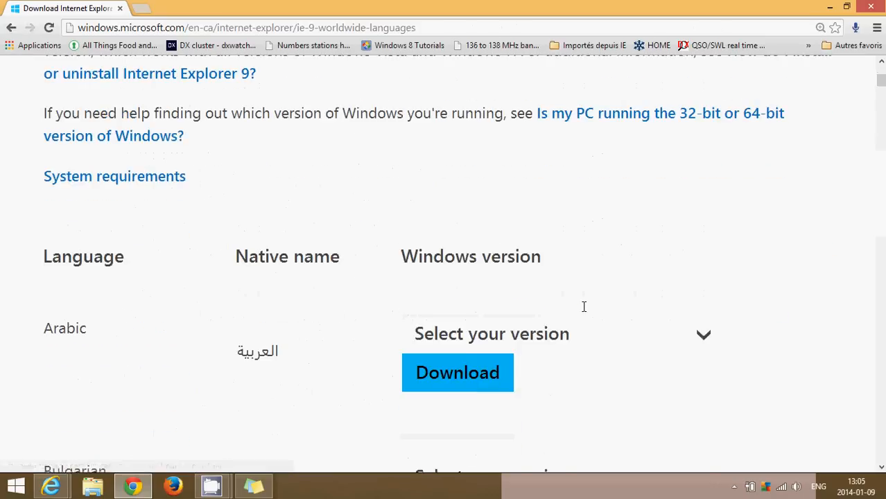
scroll("down", 3)
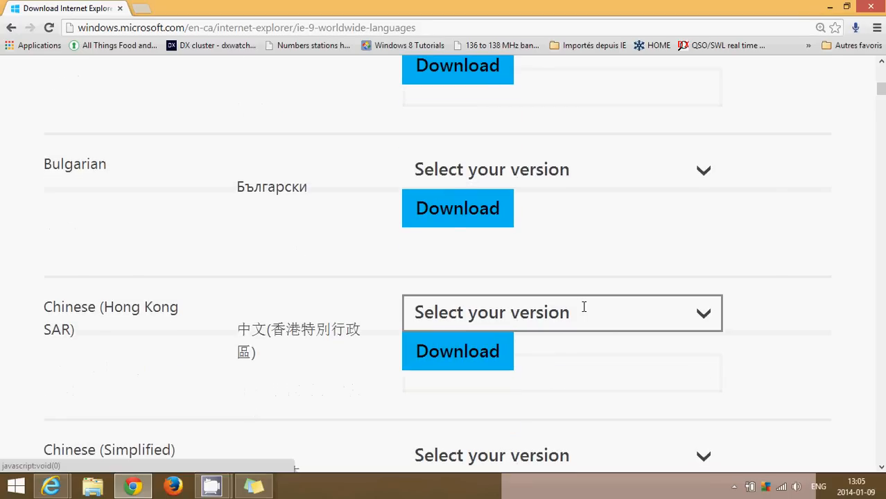
scroll("down", 3)
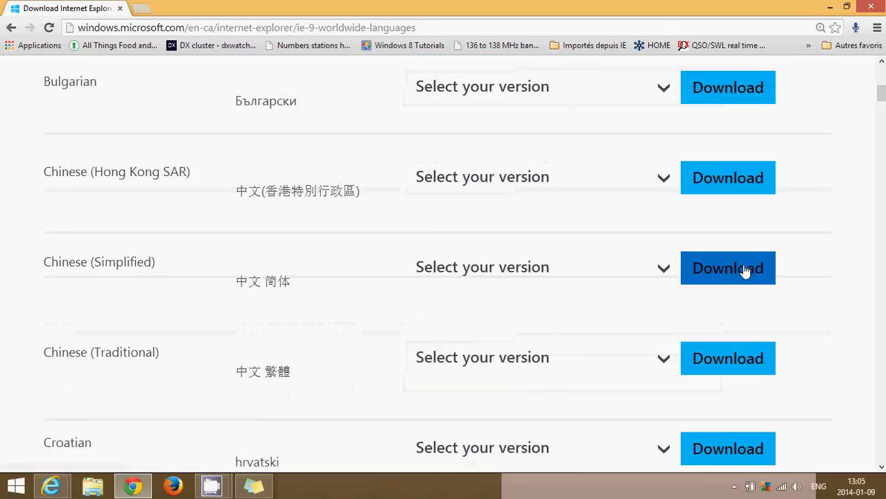
left_click(541, 267)
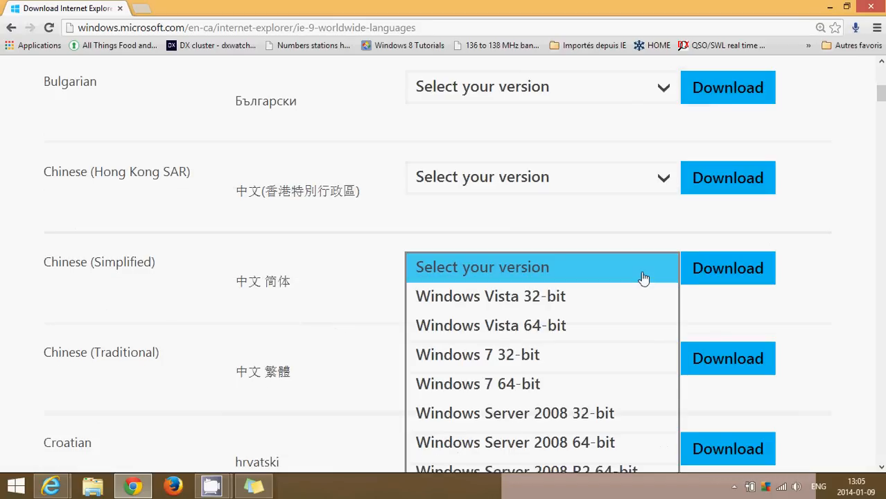
mouse_move(524, 222)
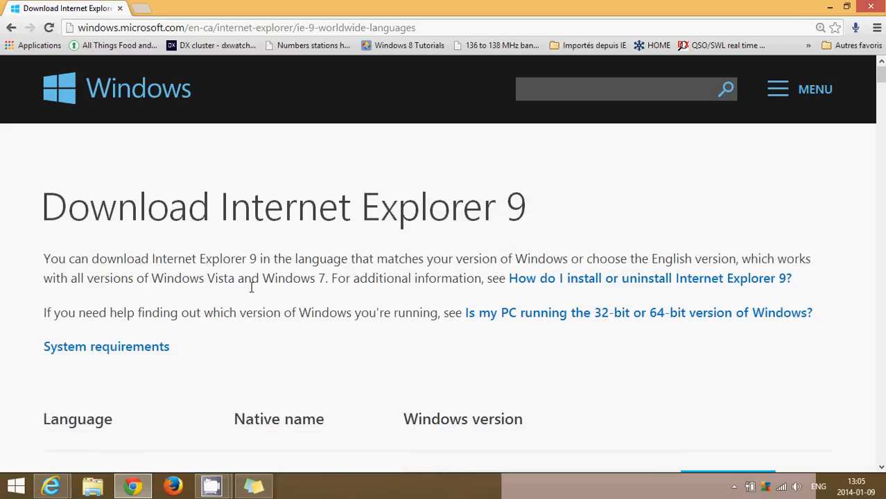
mouse_move(749, 13)
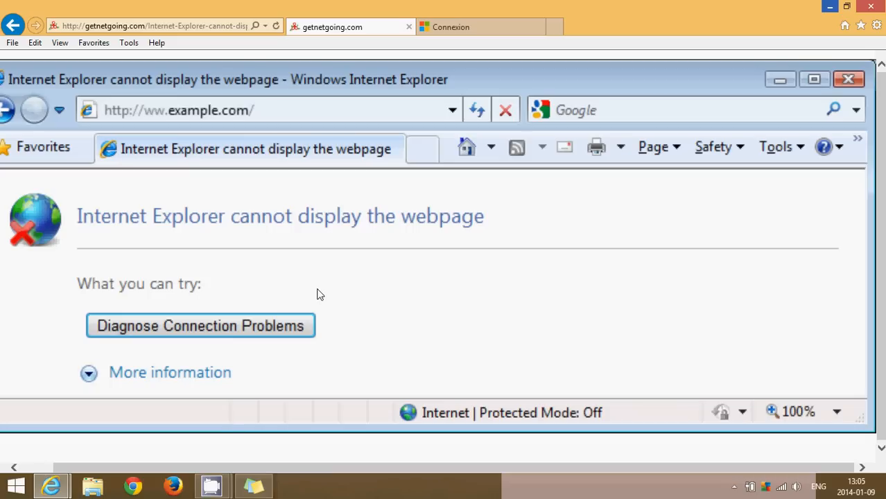
mouse_move(702, 68)
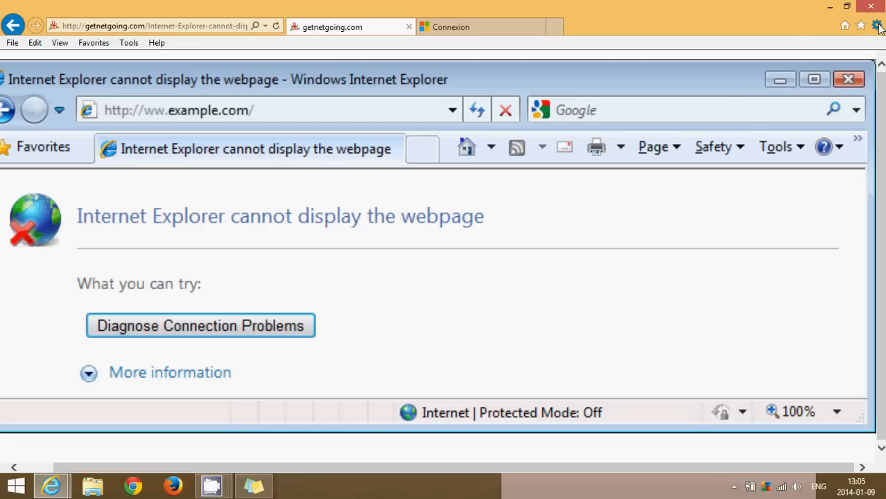
- Open the gear (Tools) settings menu in Internet Explorer
left_click(877, 24)
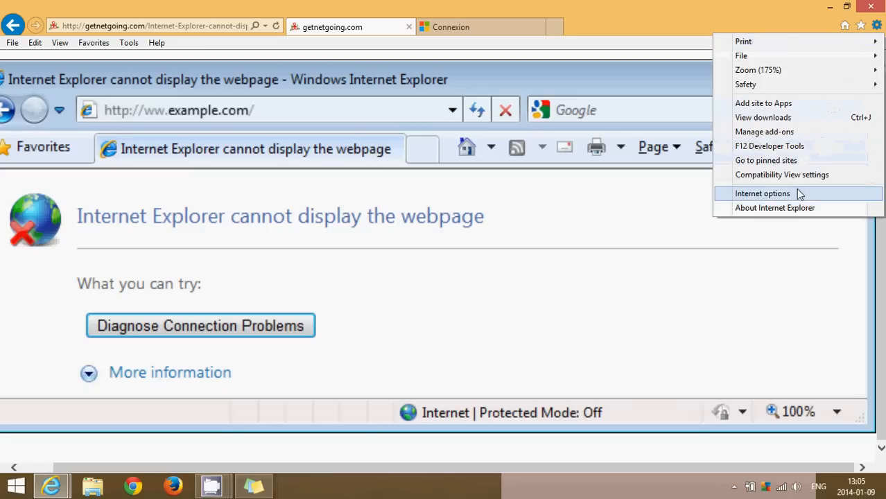
left_click(763, 194)
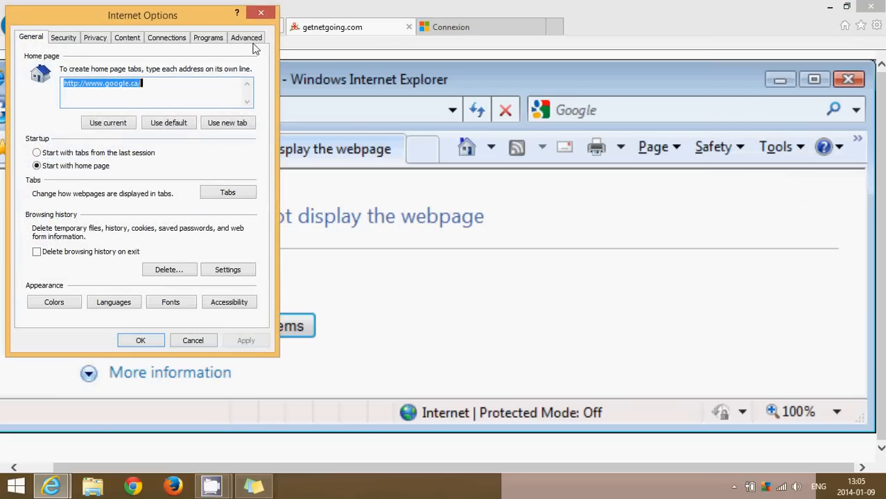
left_click(247, 37)
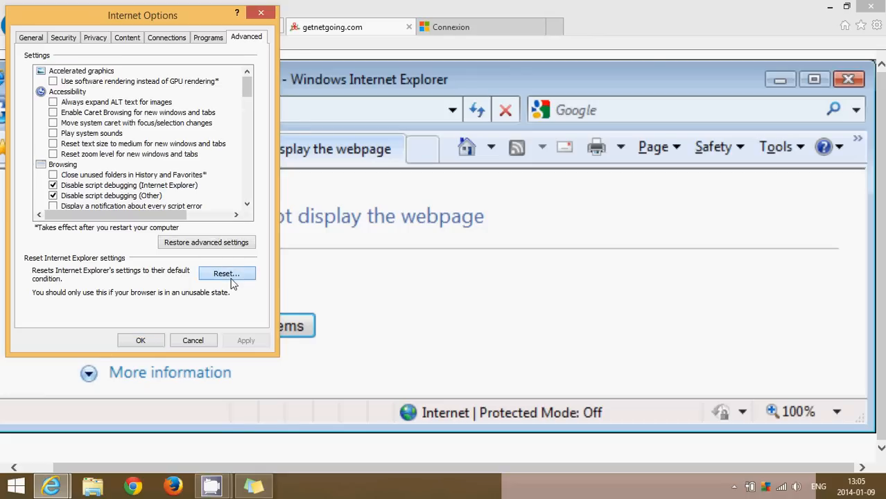
left_click(227, 273)
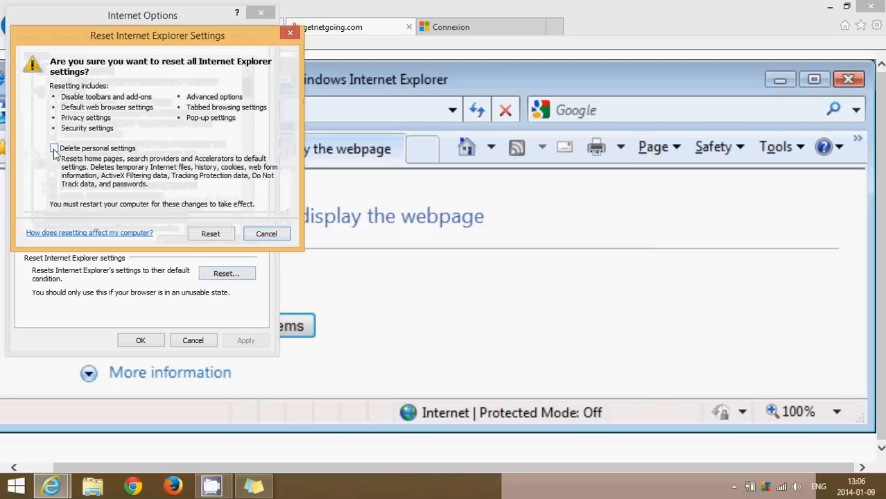
left_click(54, 147)
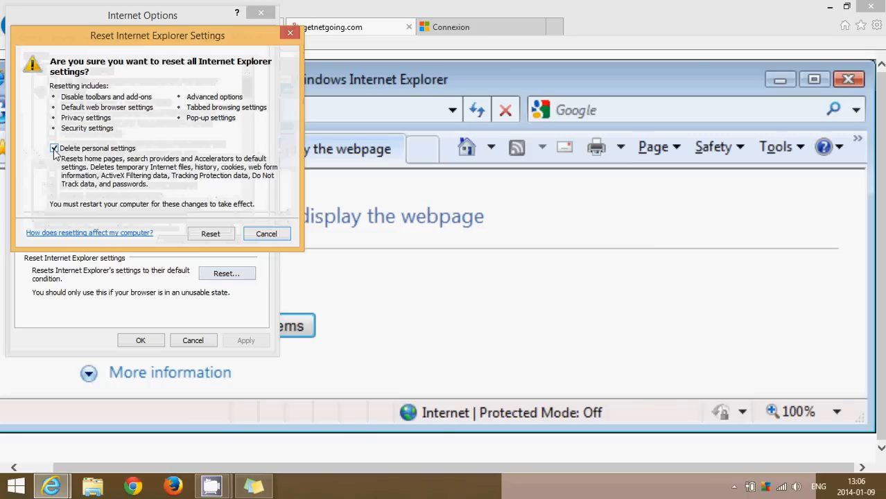
left_click(54, 147)
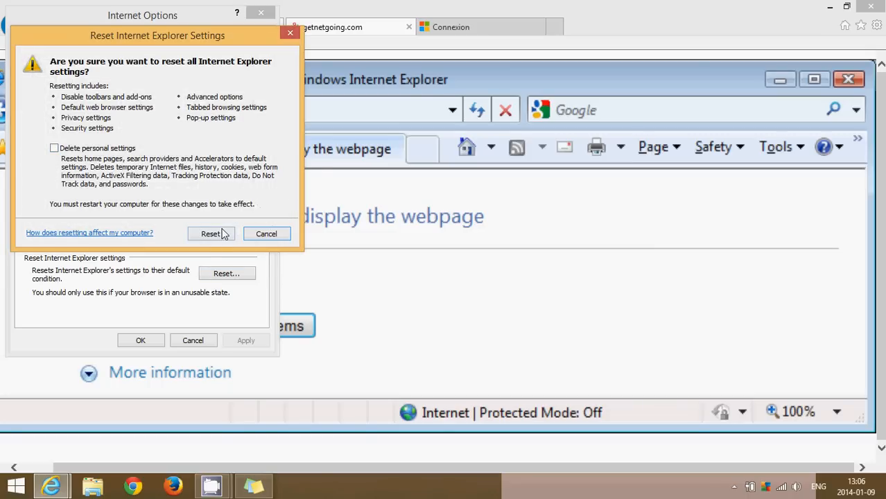
mouse_move(266, 233)
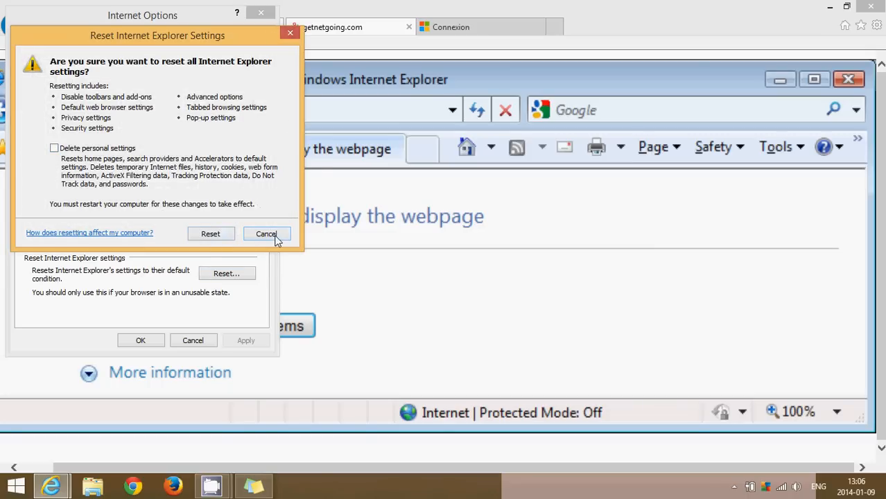
left_click(266, 233)
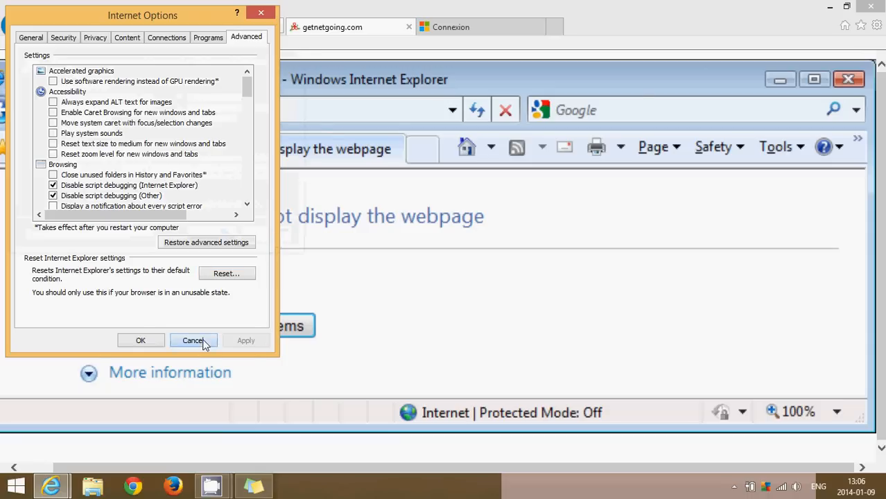
left_click(193, 342)
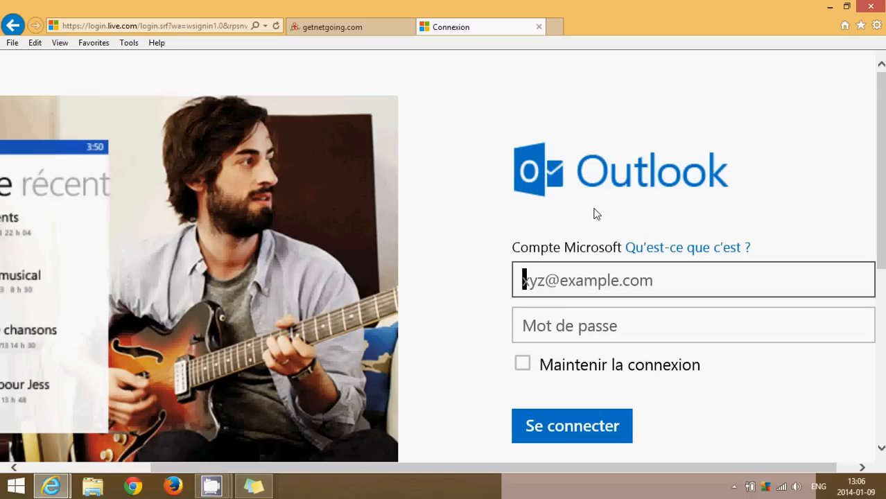
mouse_move(598, 202)
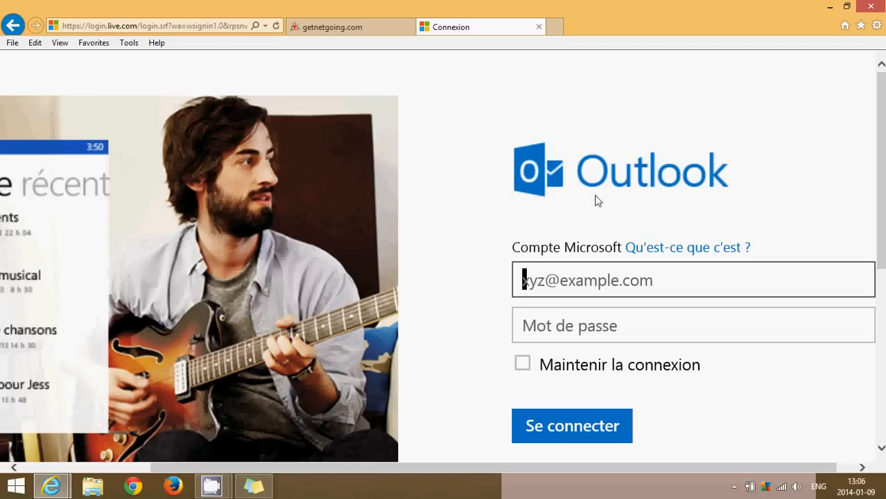
- Close Internet Explorer with 'Close all tabs', leaving the desktop showing
left_click(871, 5)
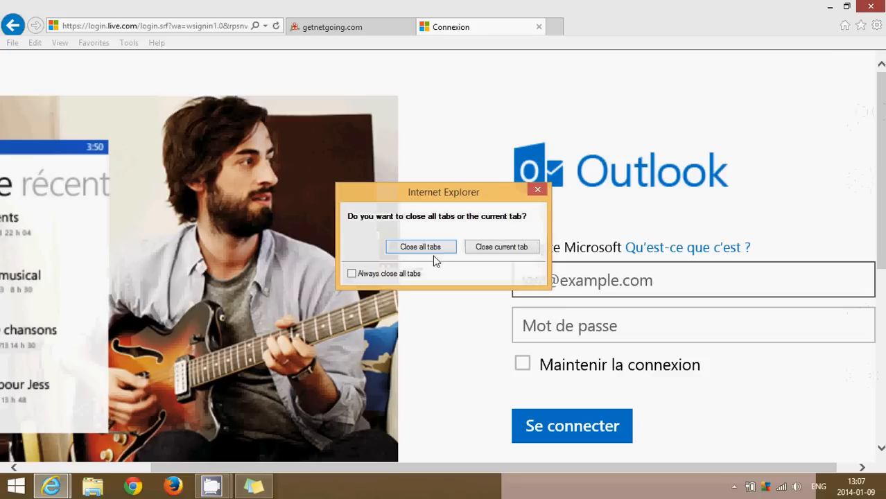
left_click(419, 247)
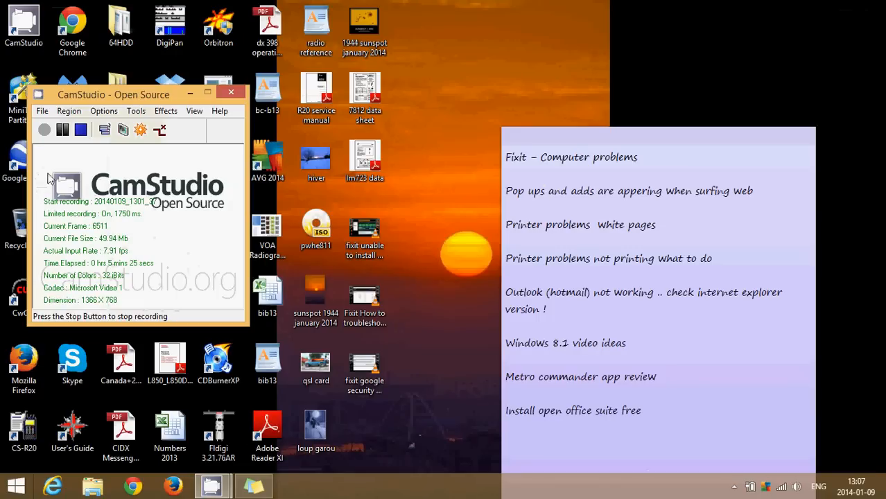